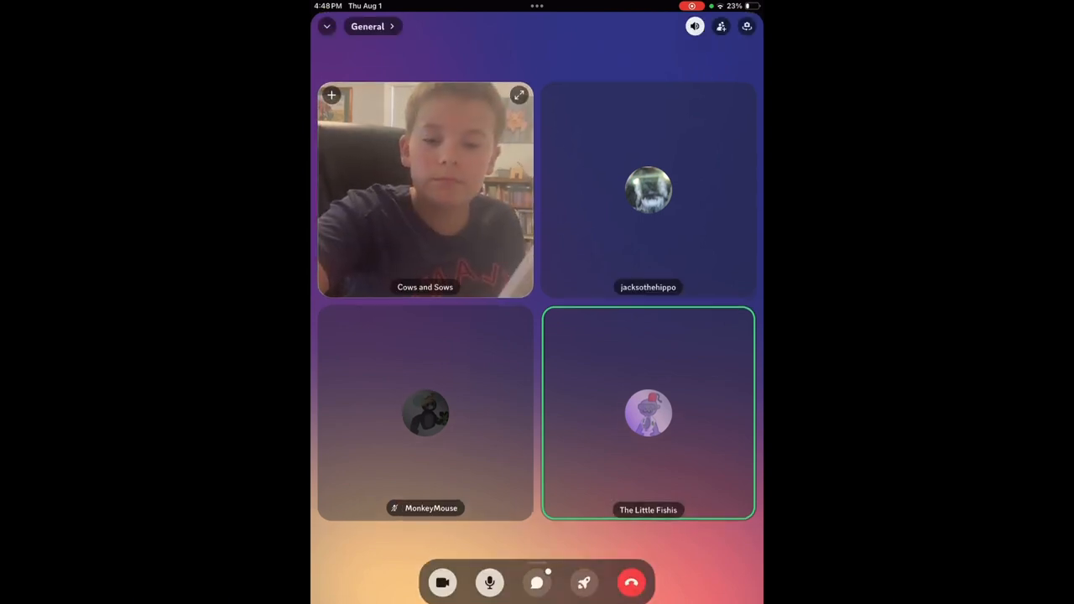
Step: Open and close the General channel chat twice to check early quiz answers
left_click(537, 583)
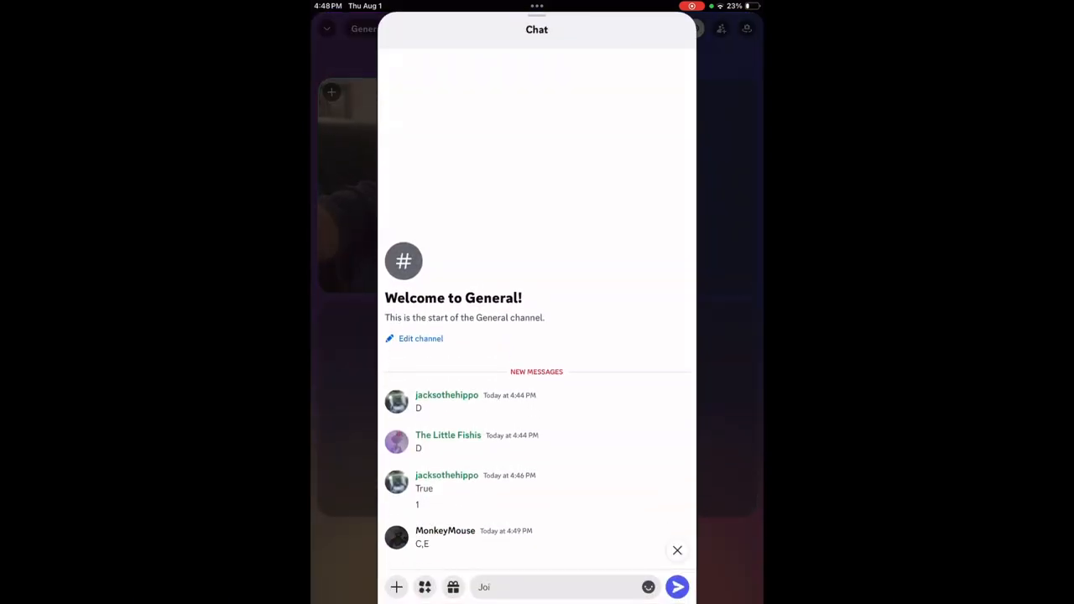
left_click(677, 551)
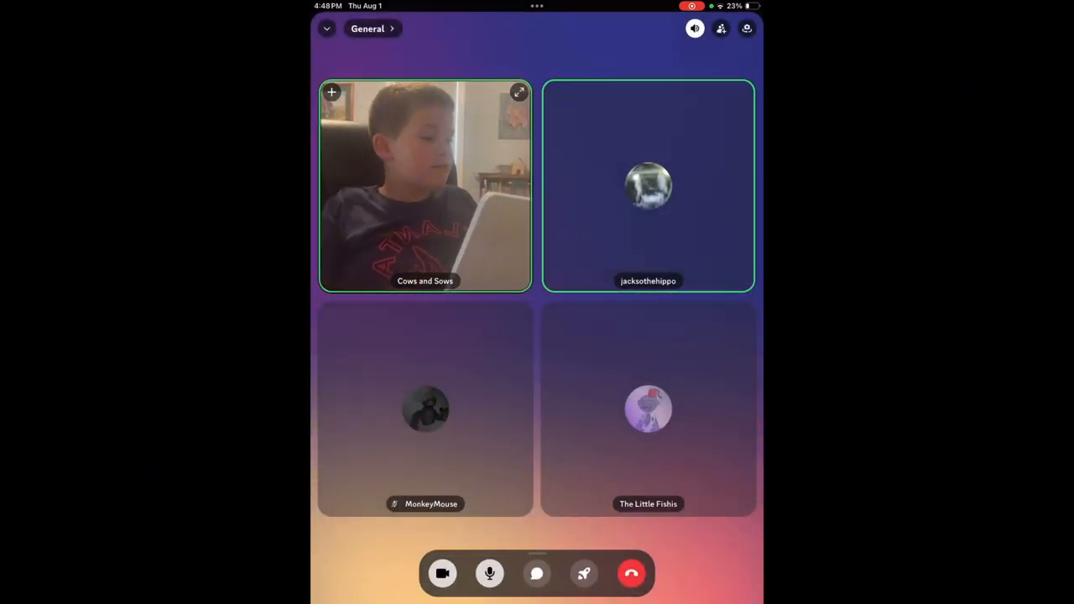
left_click(648, 409)
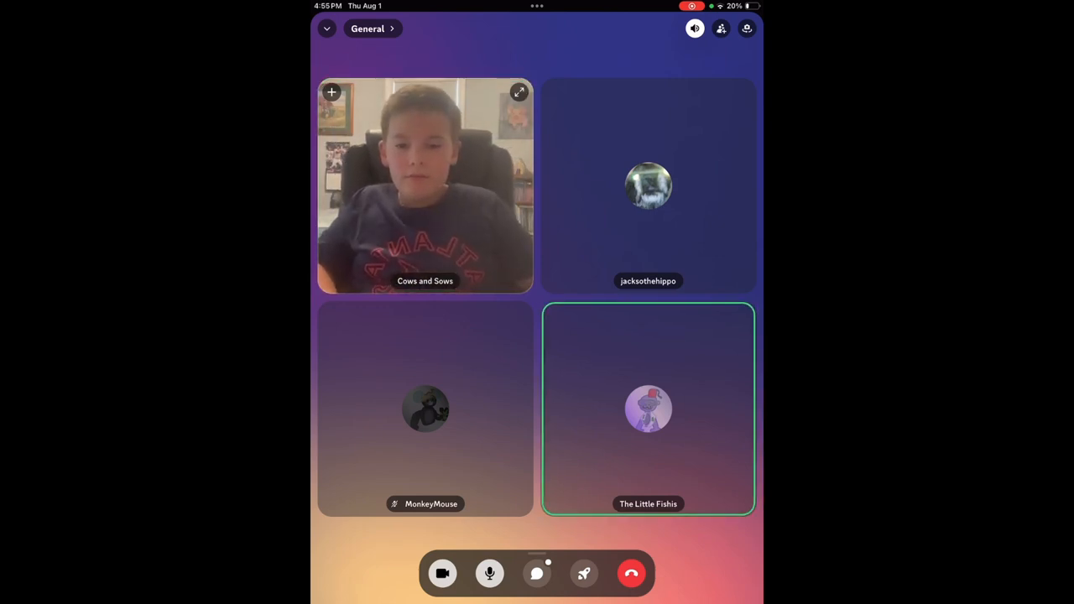
left_click(536, 573)
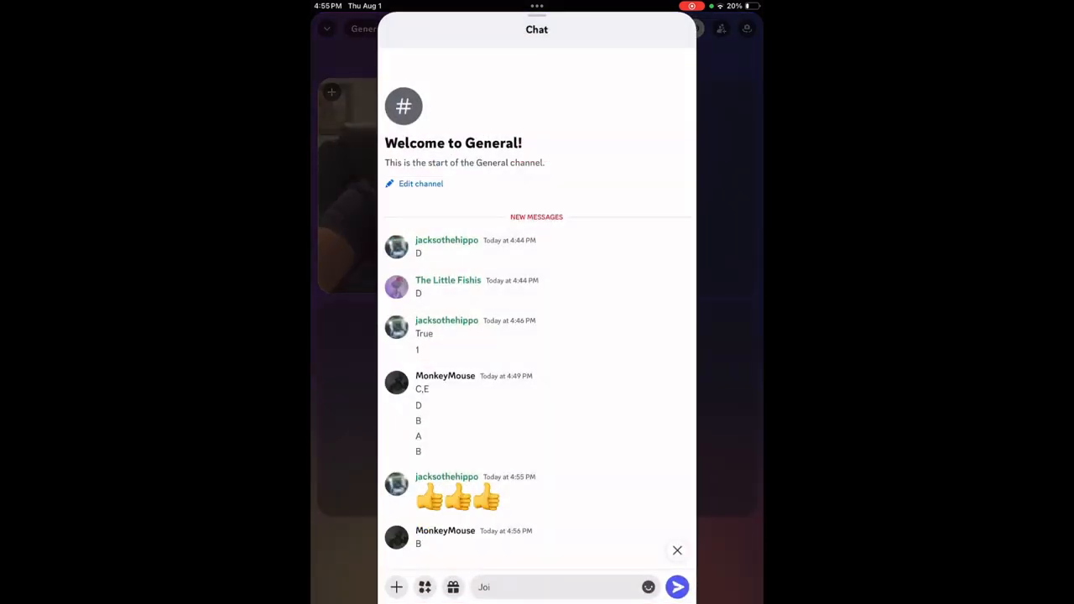
left_click(677, 550)
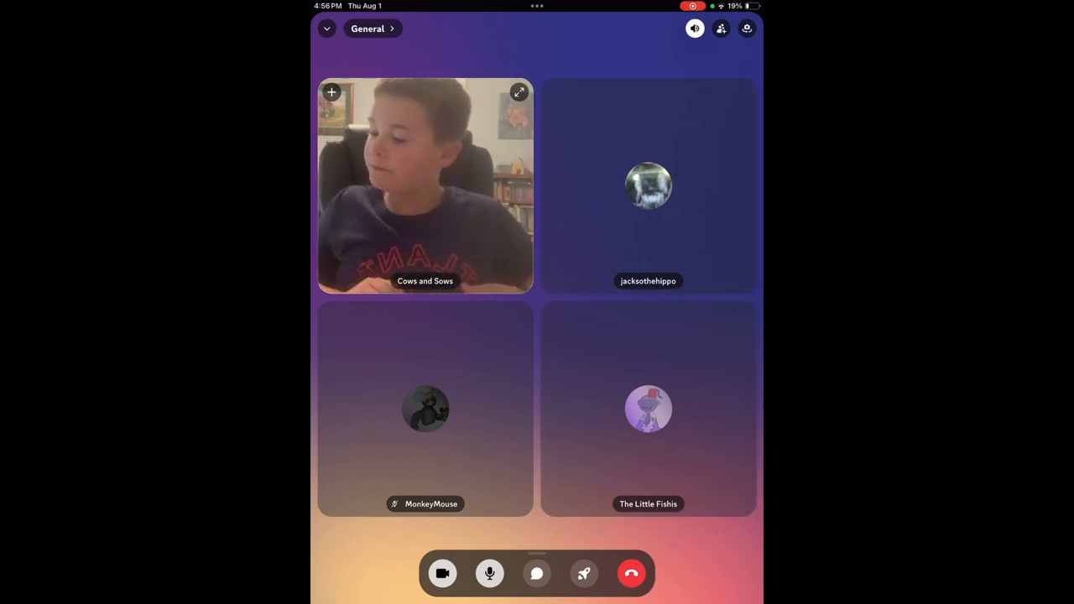
left_click(648, 408)
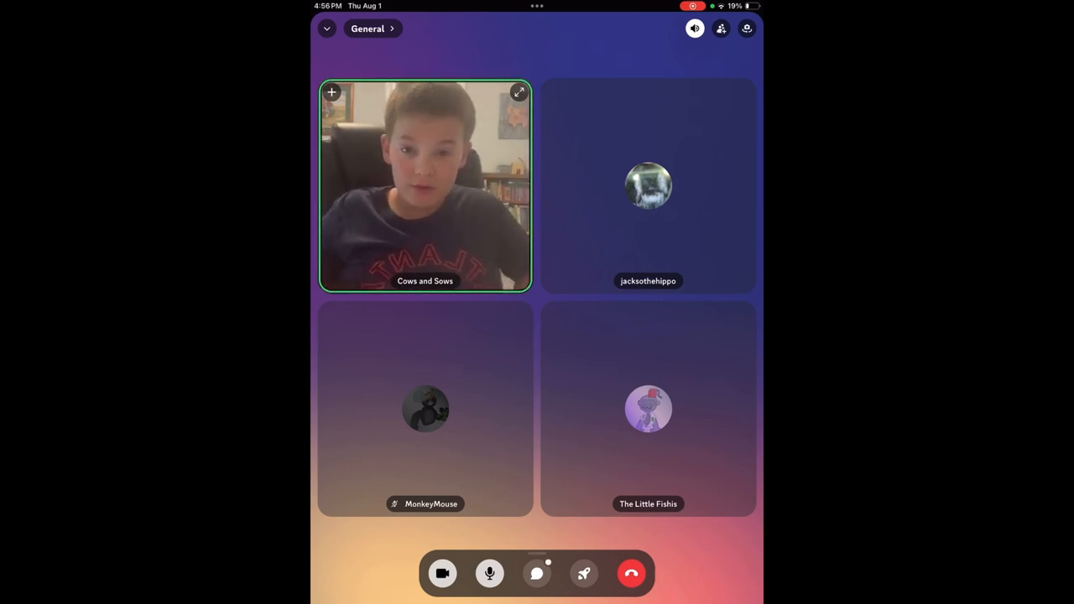
Step: Review new answers like 'Female pig', then close chat to the four-person grid
left_click(585, 574)
type("Joi")
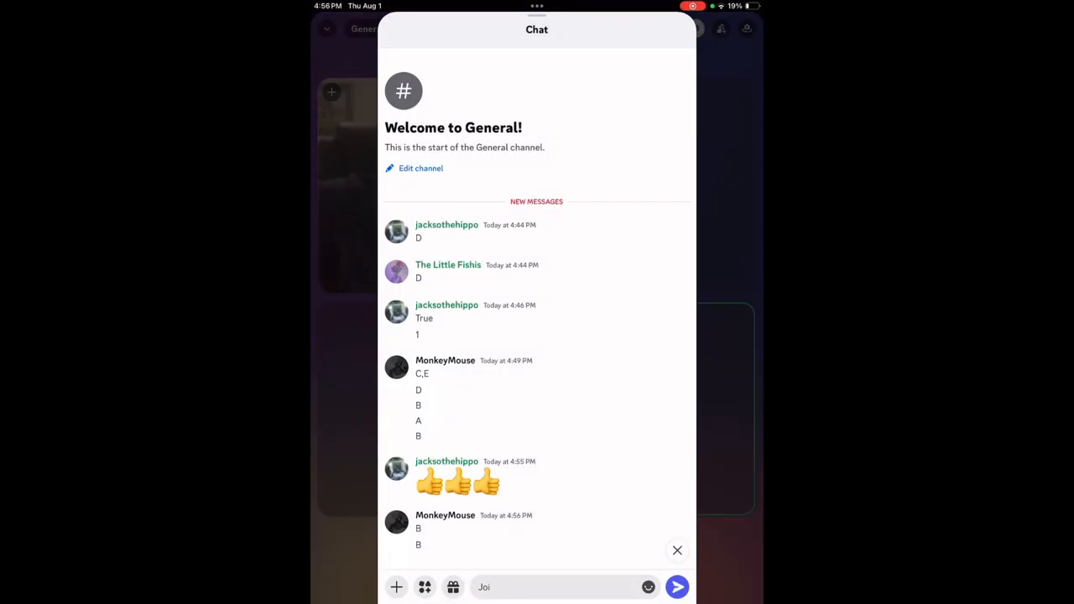
left_click(678, 550)
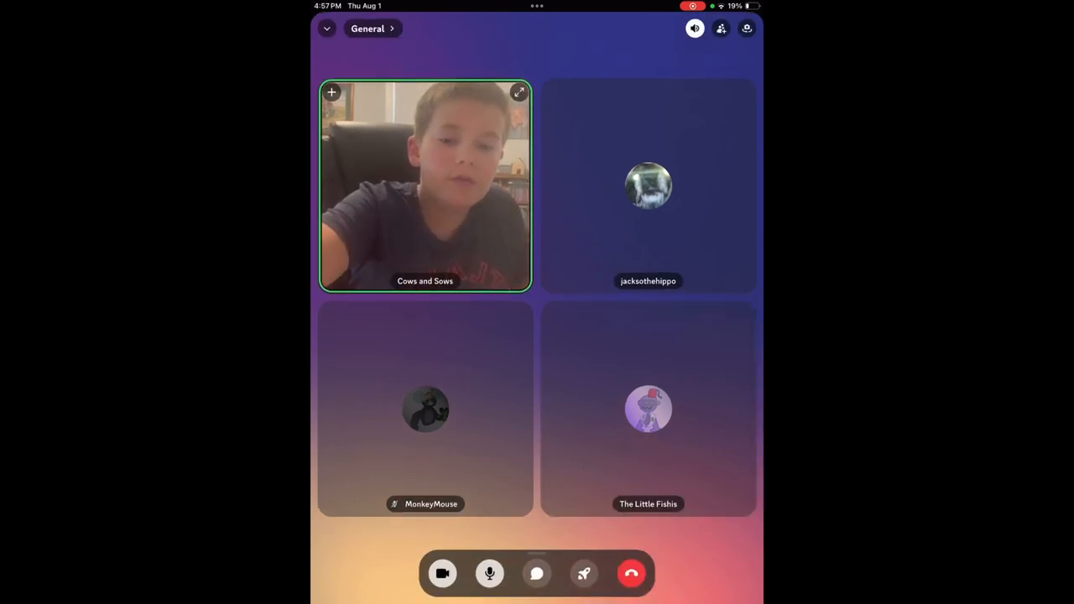
left_click(536, 574)
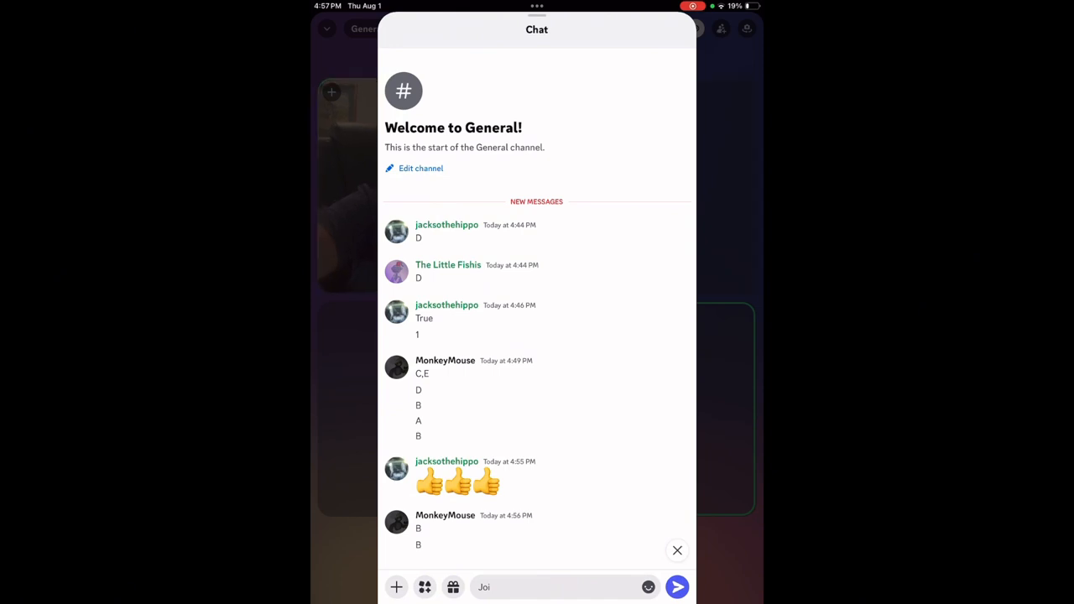
left_click(677, 551)
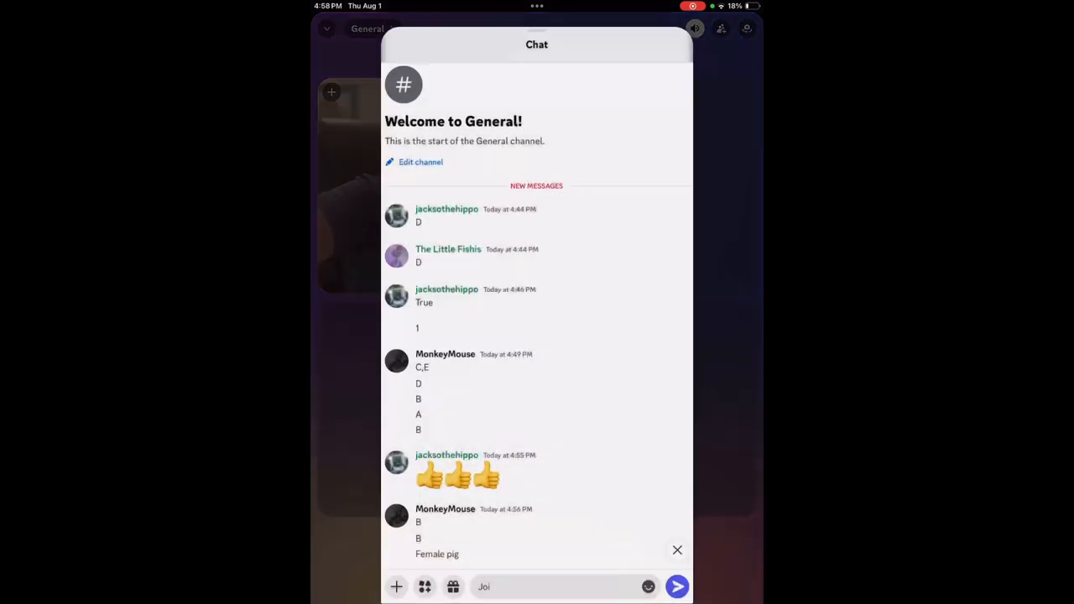
left_click(678, 550)
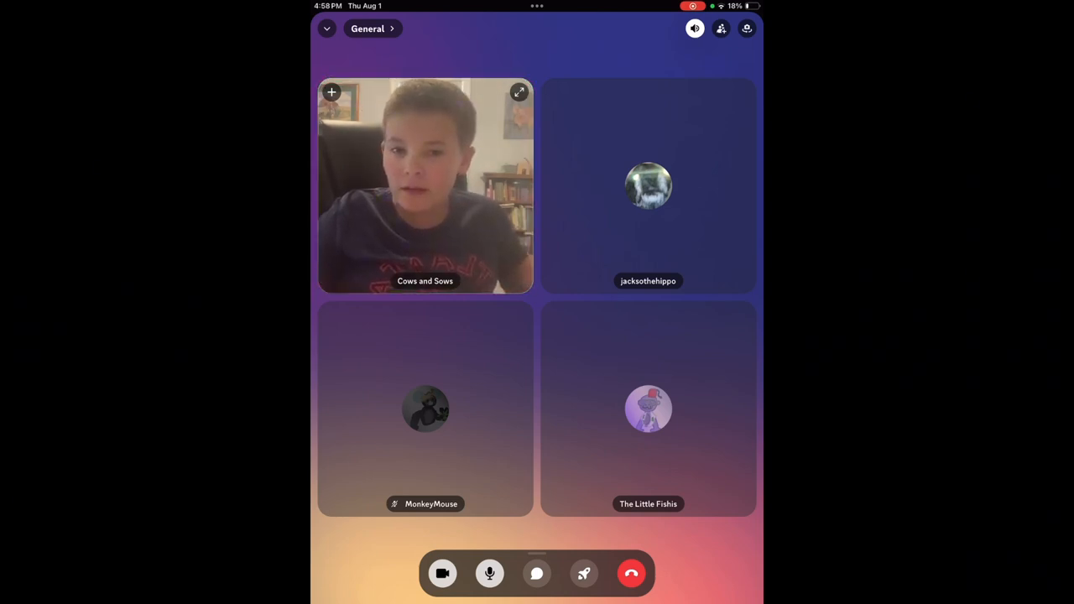
Step: Open the General chat to read MonkeyMouse's and jacksothehippo's answers, including 81 and False
left_click(648, 409)
type("Joi")
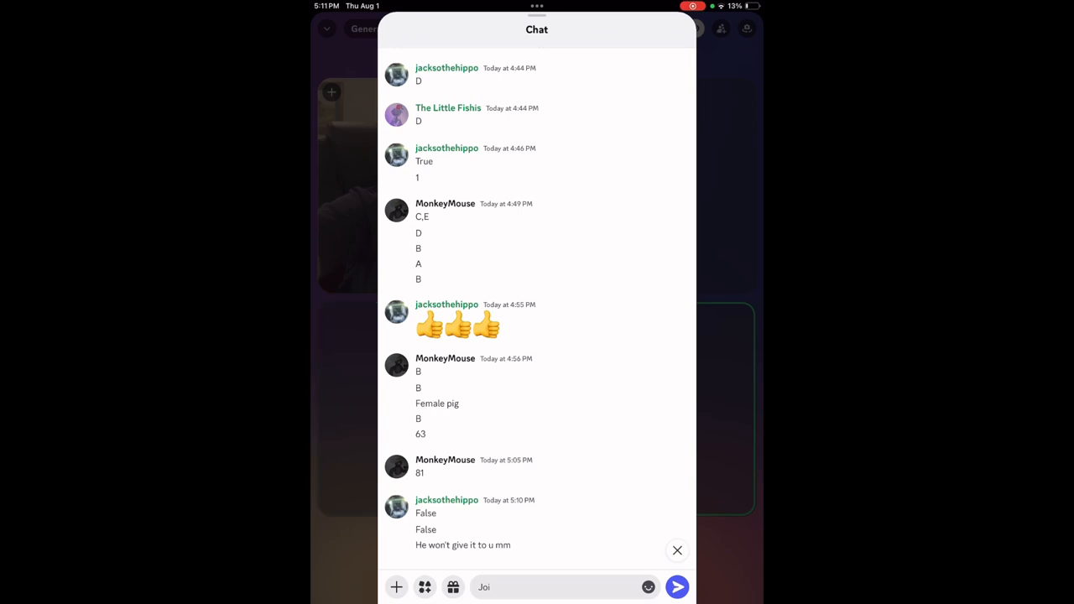
left_click(677, 550)
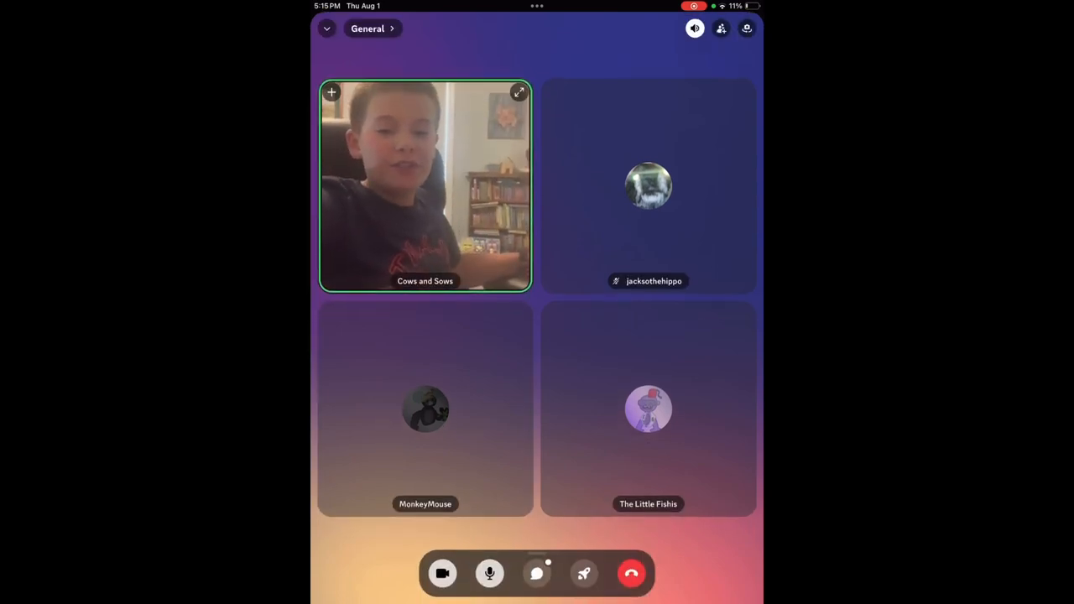
left_click(536, 573)
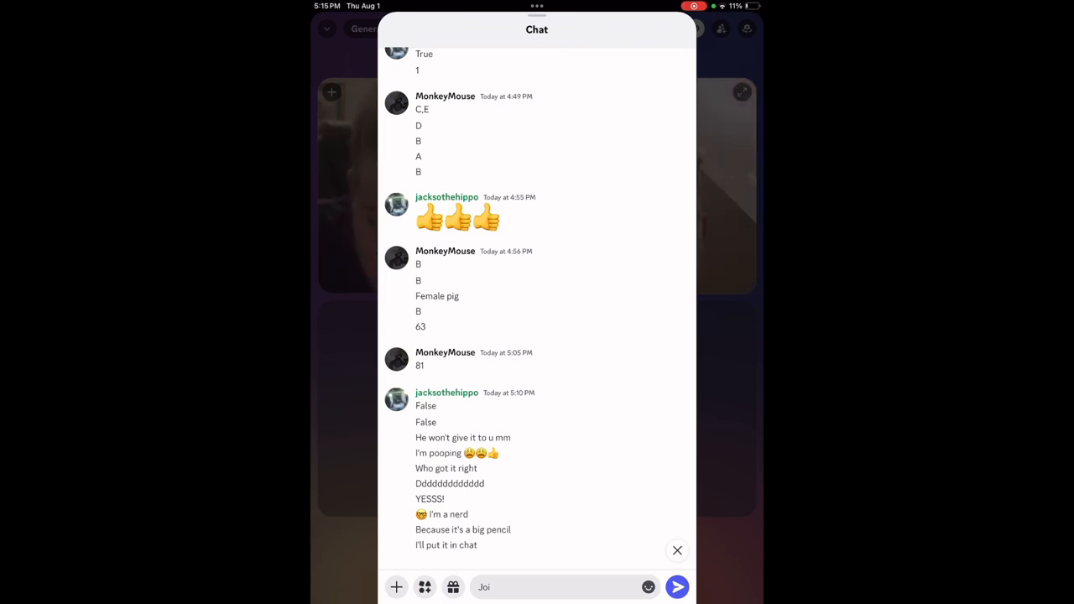
Step: Close the chat, reopen it briefly, then close it to view the three-participant grid
left_click(677, 550)
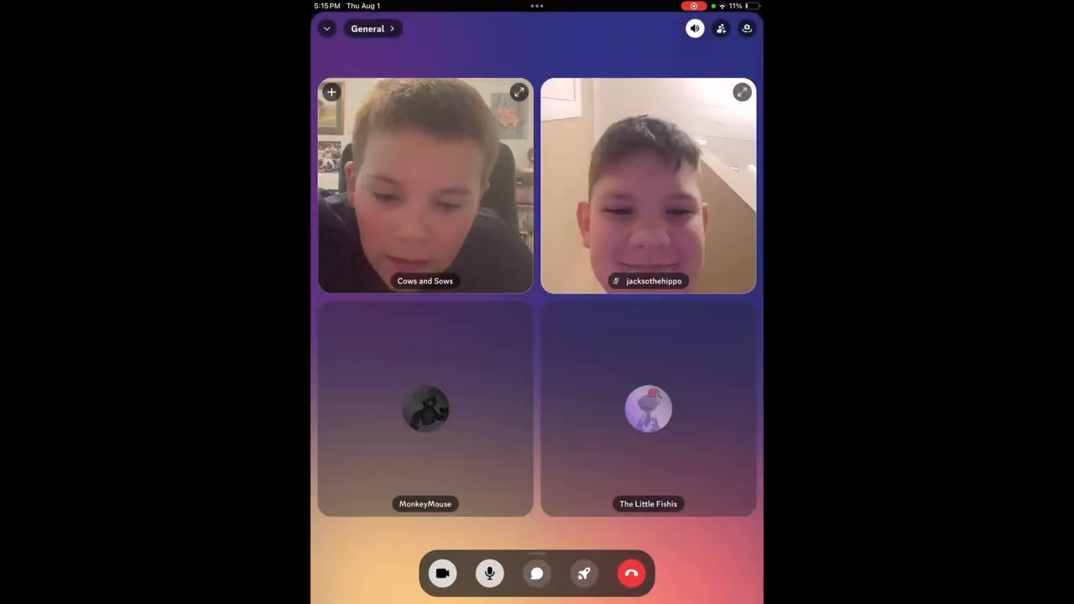
left_click(536, 573)
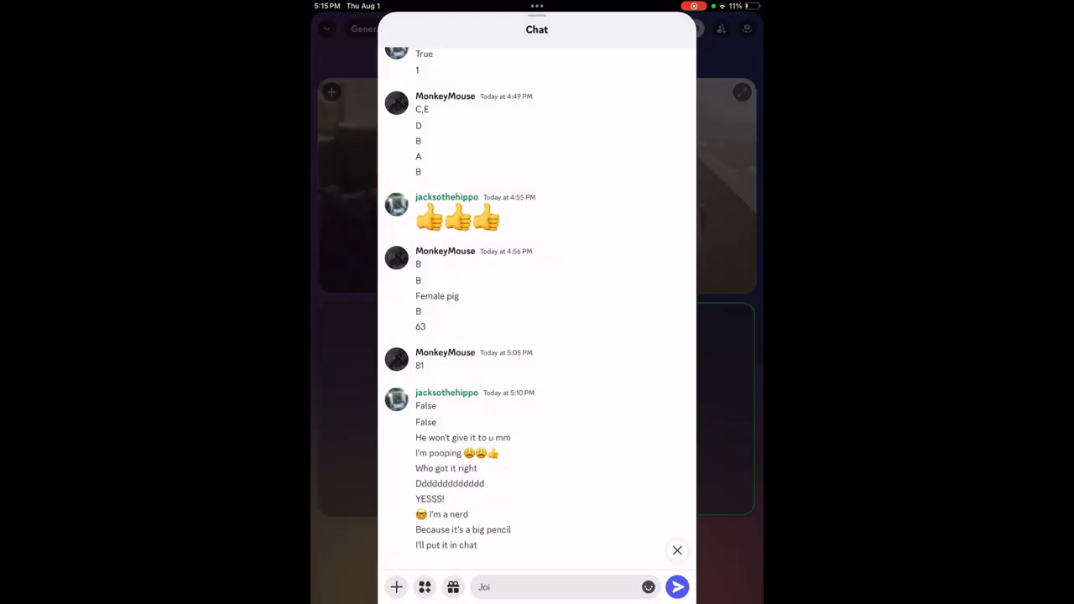
left_click(677, 550)
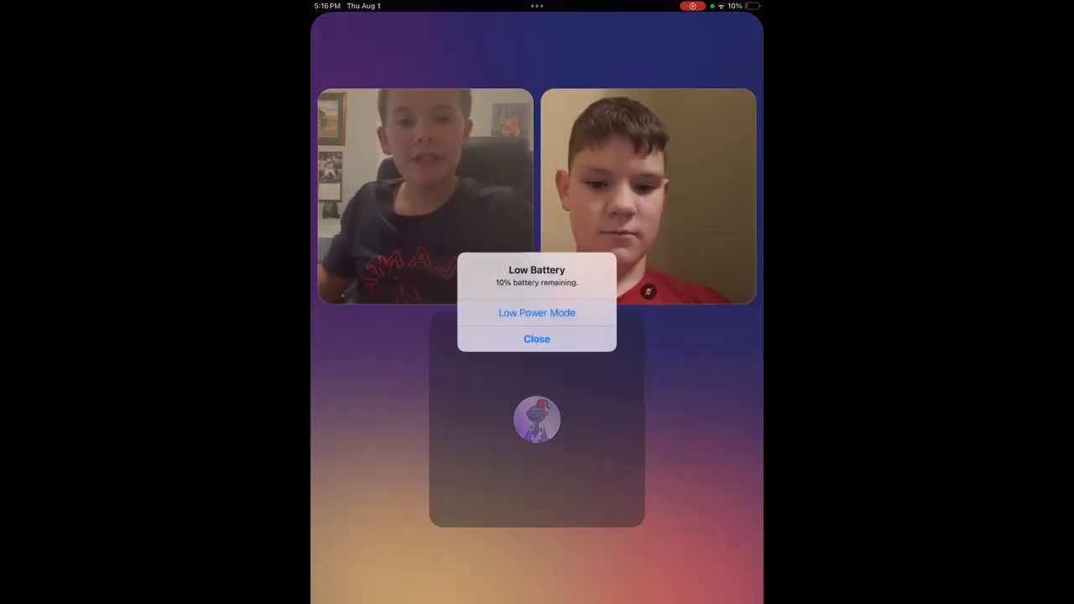
Step: Close the Low Battery alert covering the three-person call
left_click(536, 339)
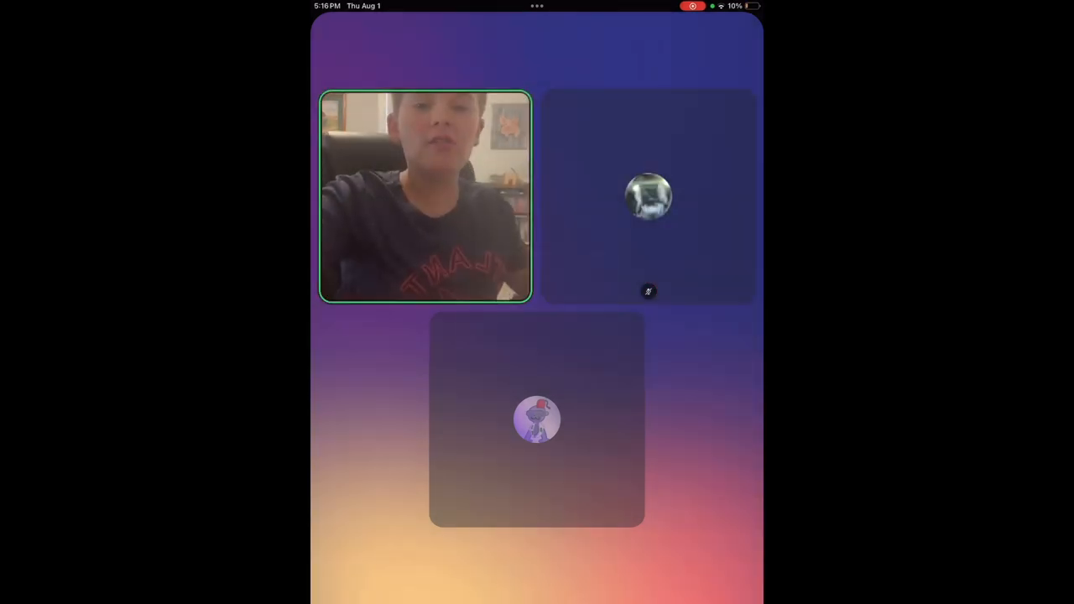